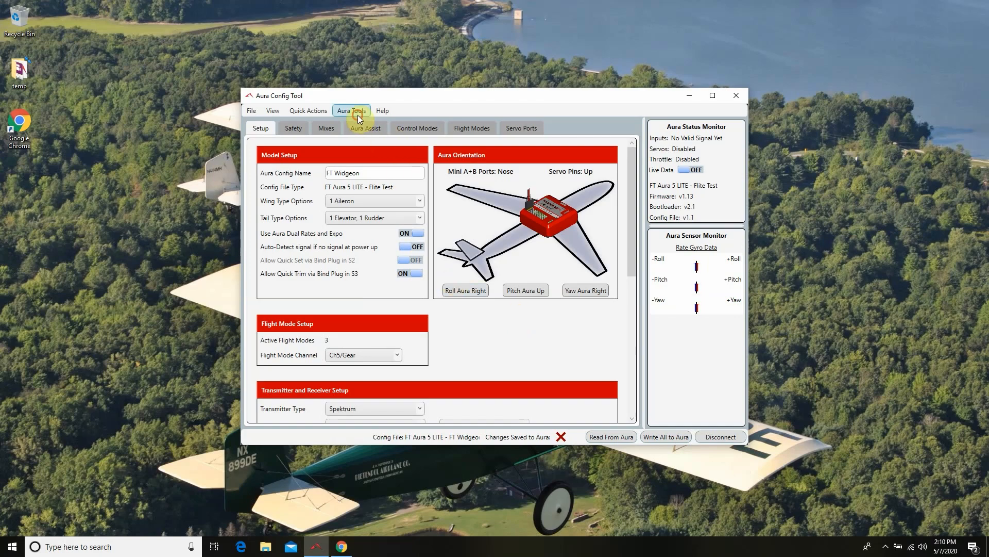
Open the Convert Aura dialog from the Aura Tools menu.
left_click(350, 111)
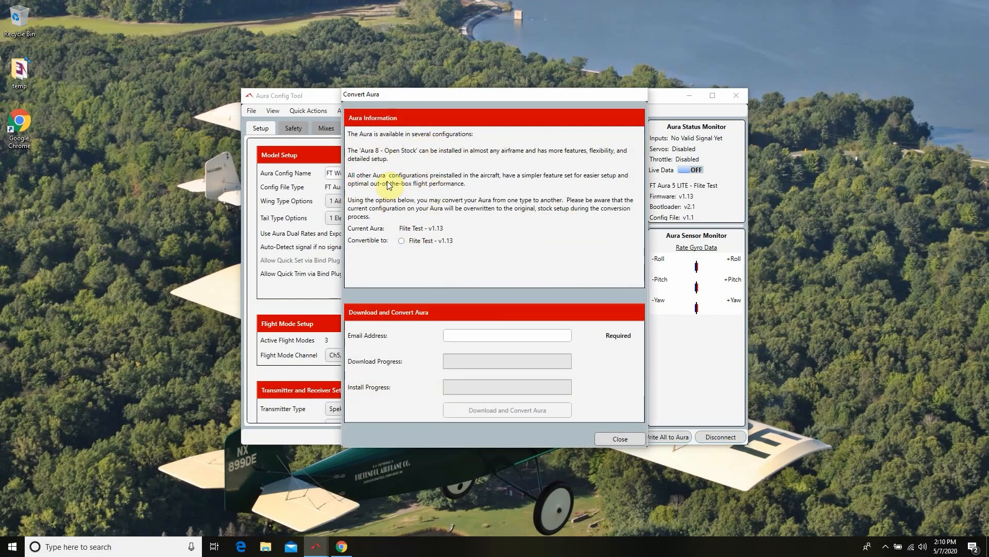
mouse_move(364, 237)
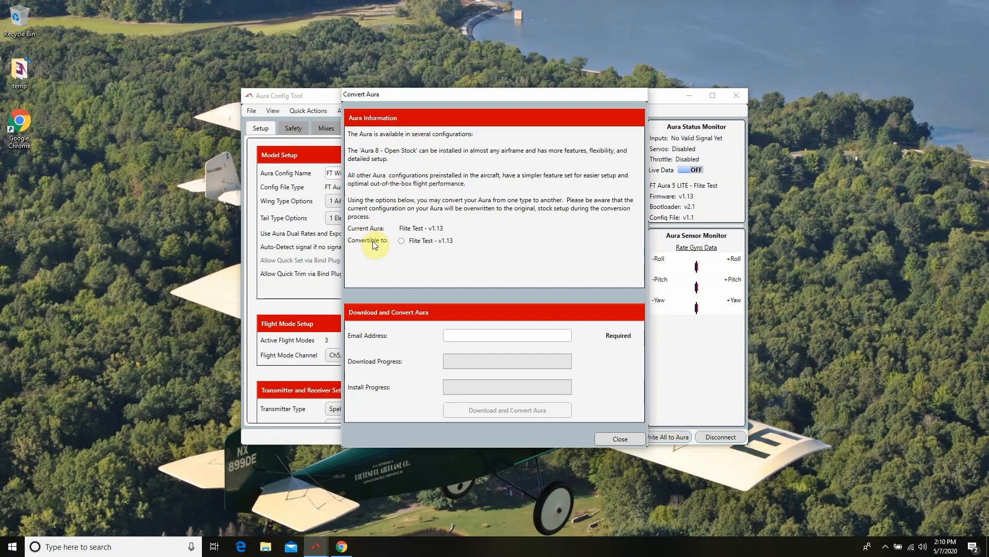
mouse_move(381, 247)
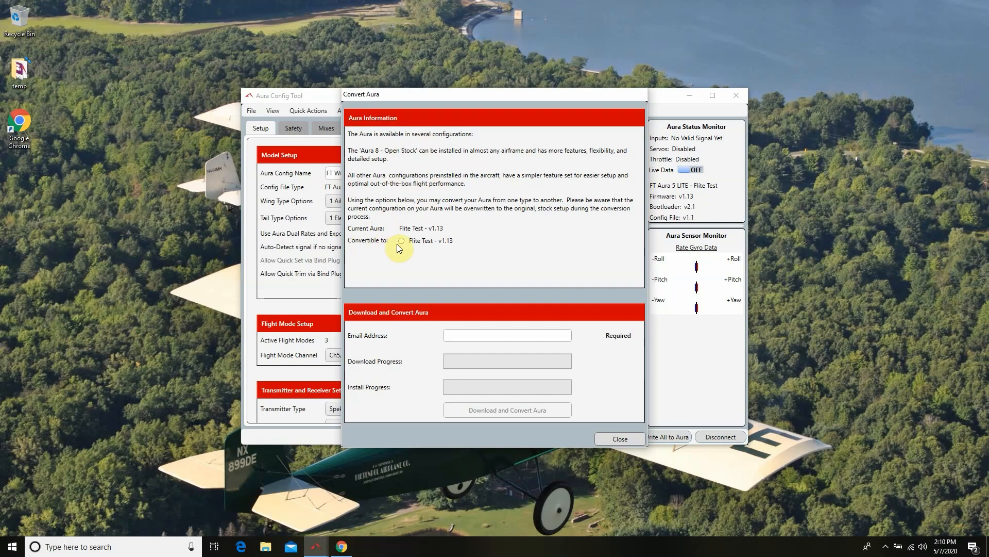
Choose Flite Test - v1.13, enter the email, and download the conversion file.
left_click(402, 241)
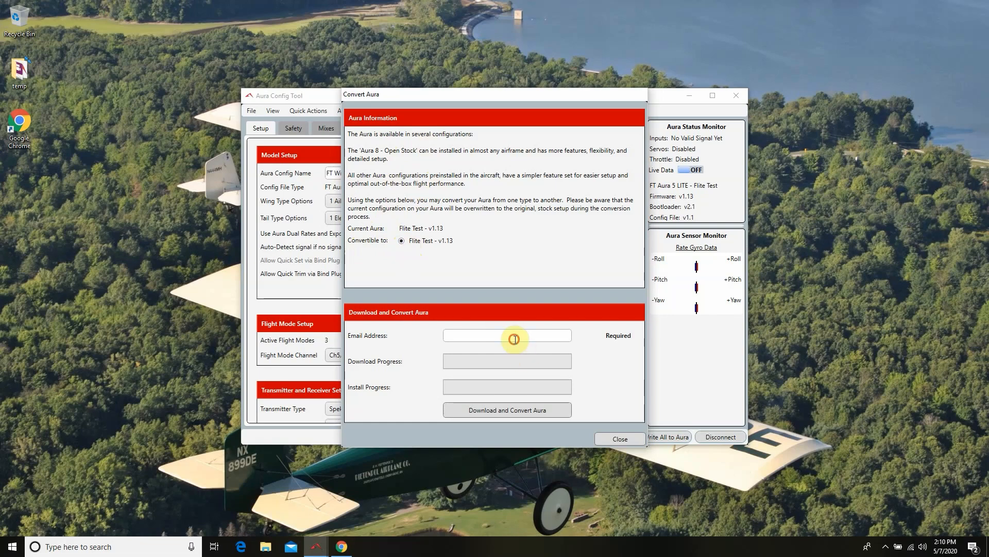
type("SUPER SECRET")
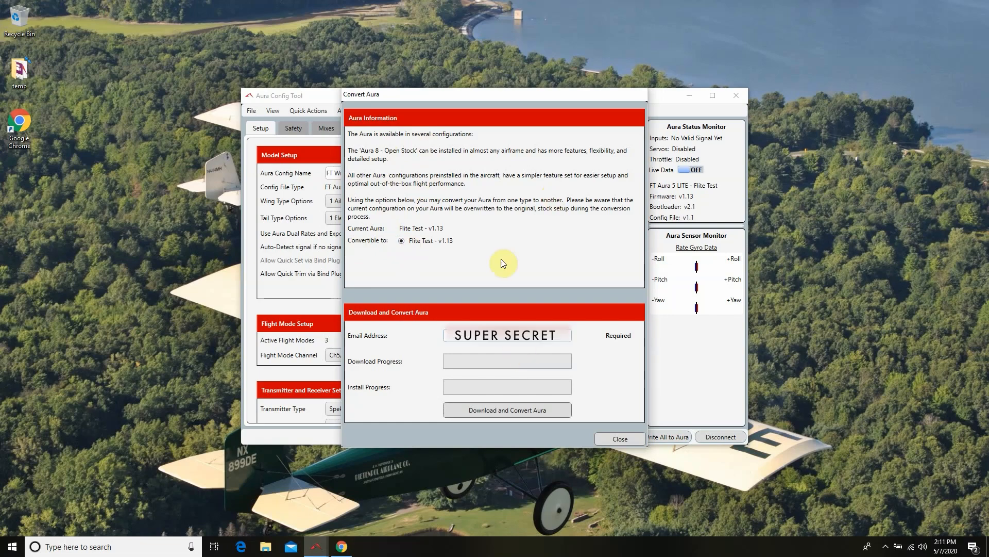
mouse_move(506, 410)
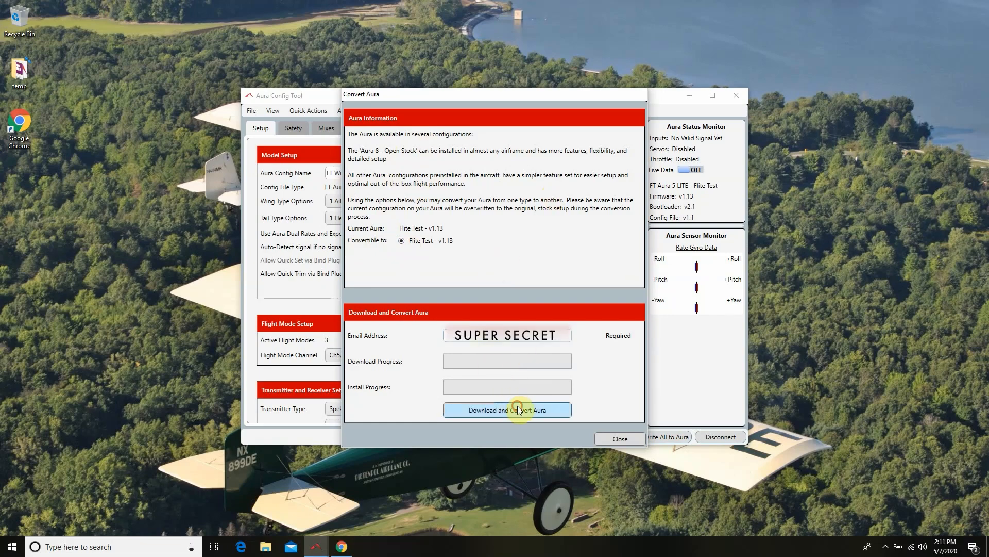
mouse_move(571, 443)
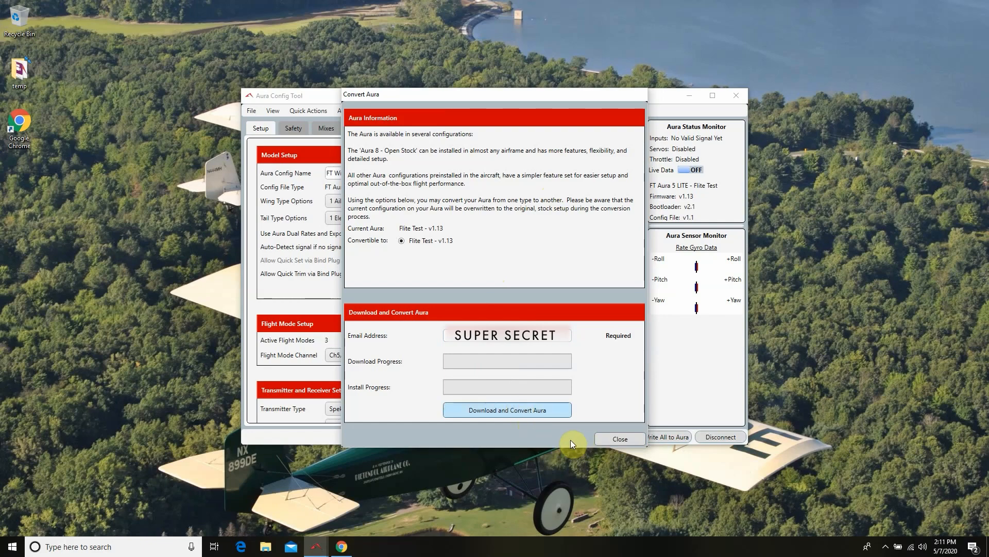
left_click(506, 410)
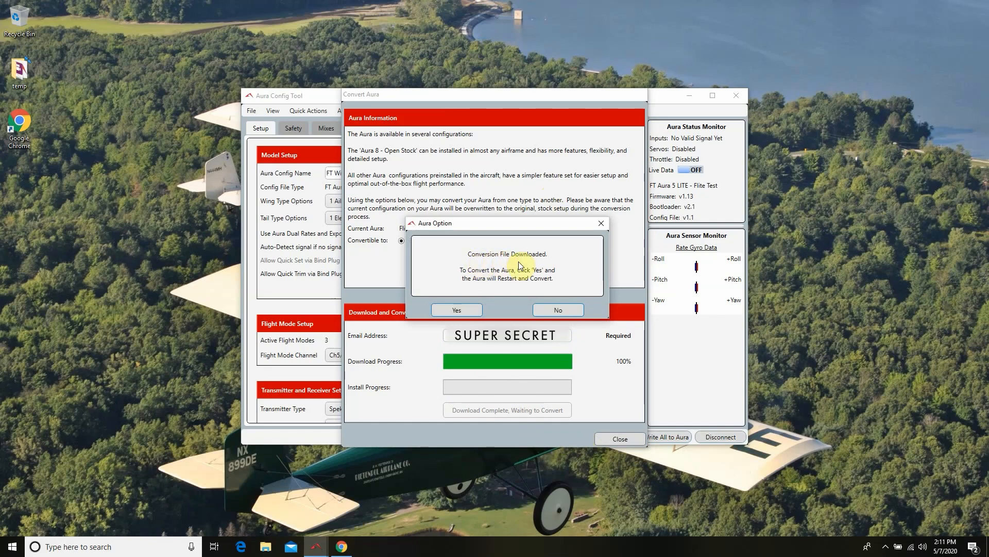
mouse_move(541, 280)
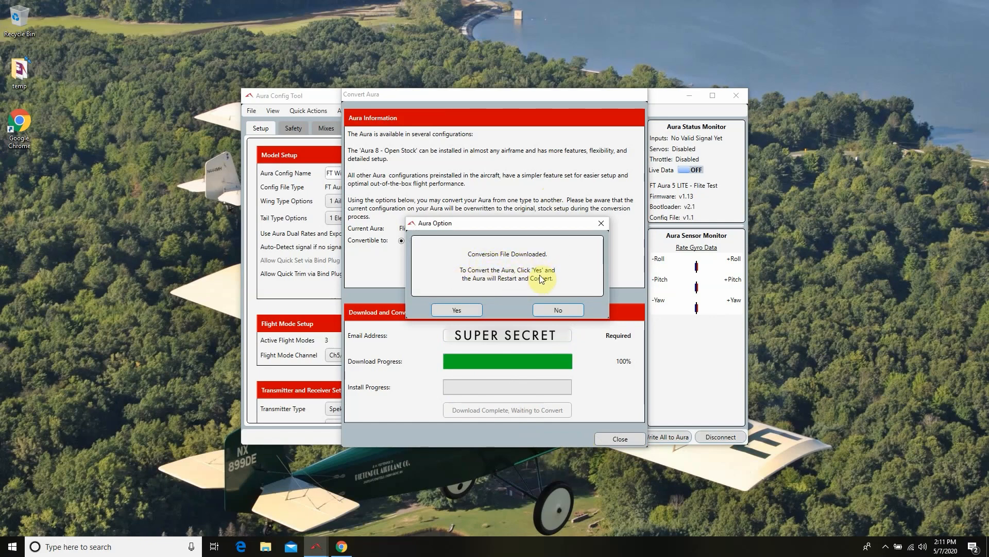
Approve the restart, confirm the installed Flite Test v1.13 conversion, and close the window.
left_click(456, 310)
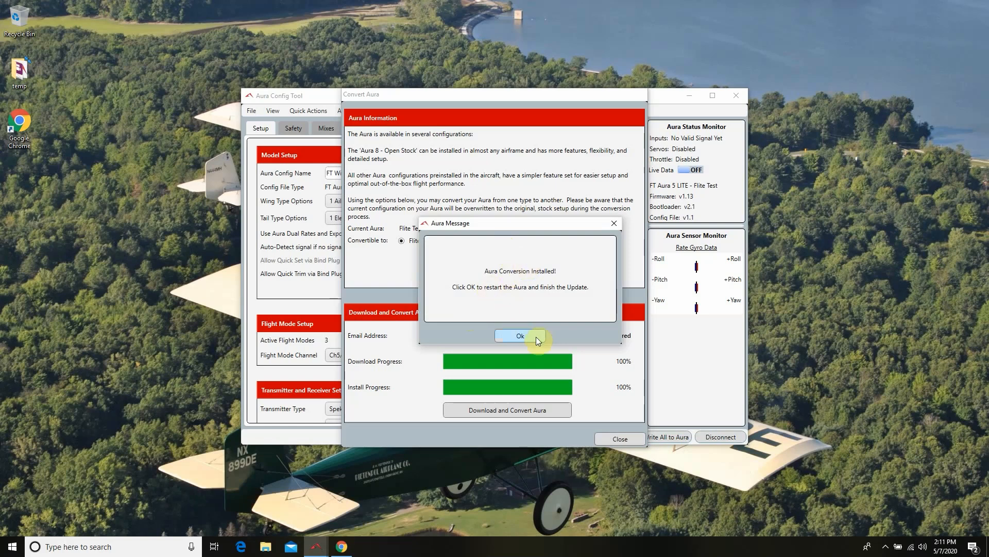
left_click(520, 335)
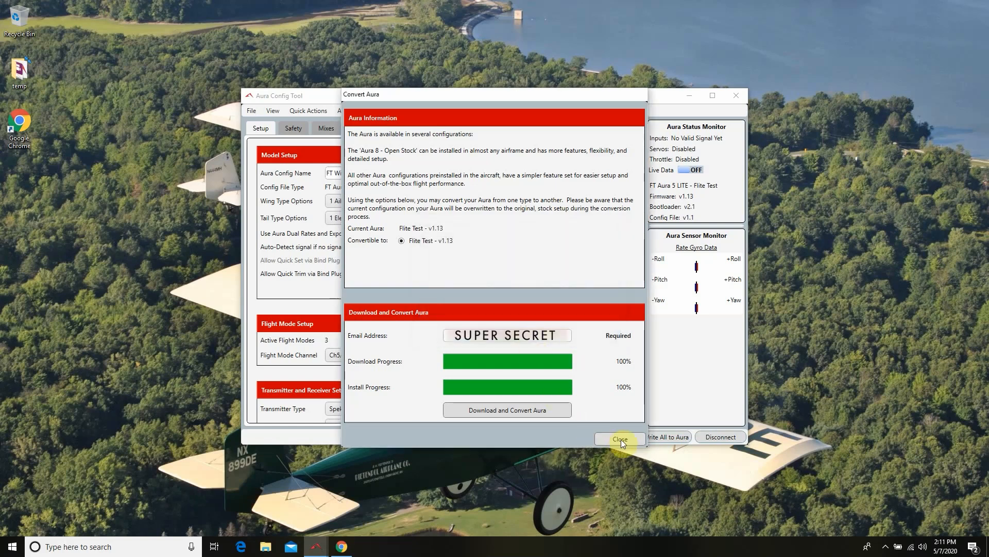
left_click(619, 438)
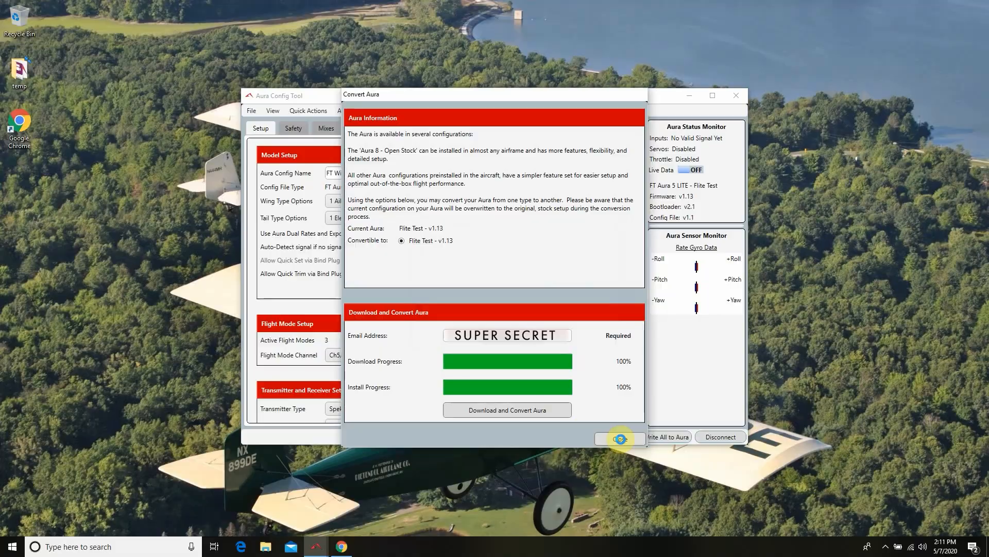
Read settings from the Aura, discarding changes, to load FT Aura 5 with Spektrum transmitter.
left_click(620, 436)
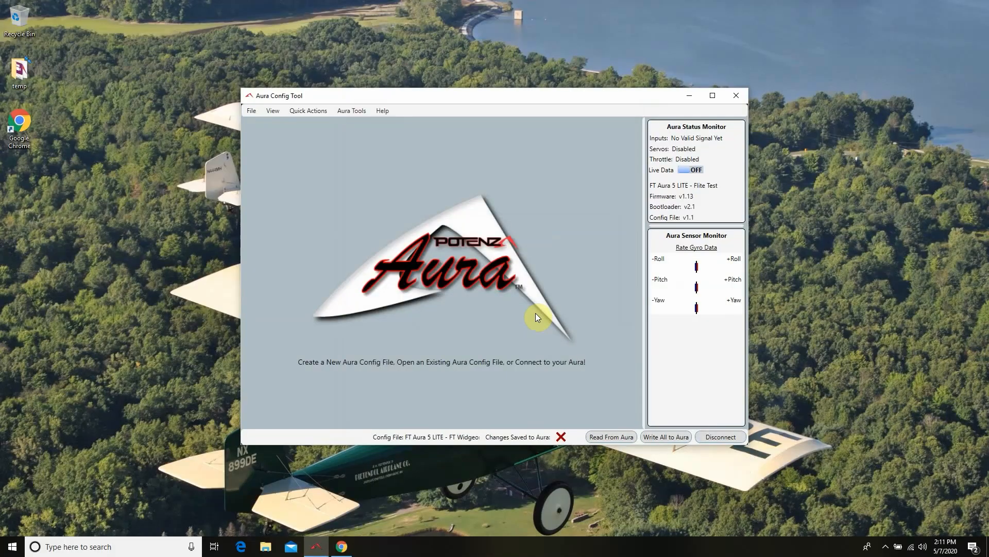
mouse_move(335, 203)
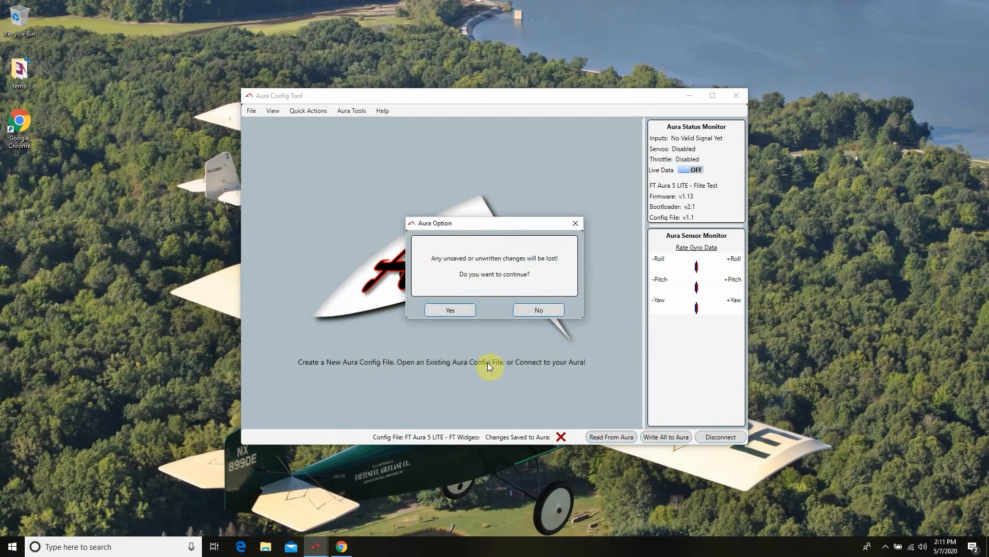
left_click(450, 310)
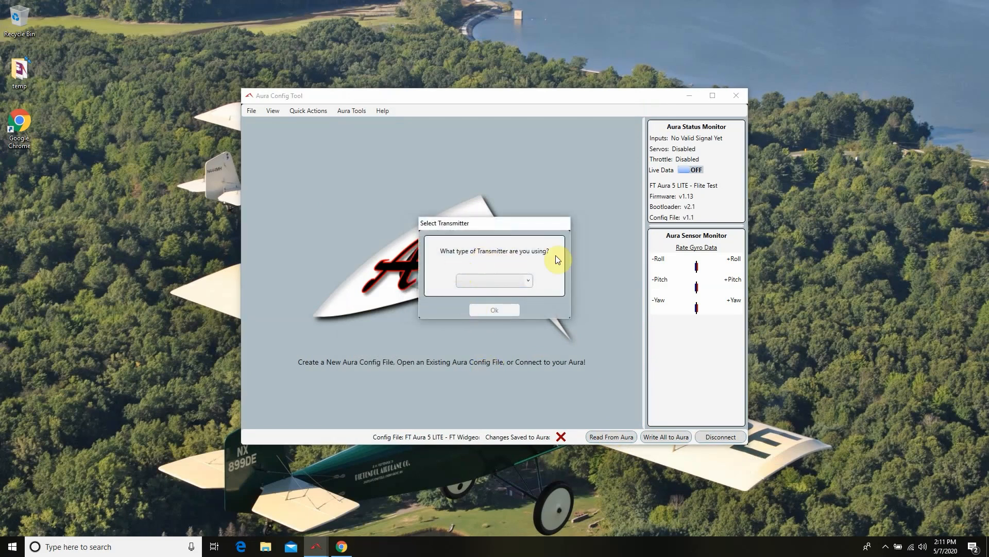
left_click(494, 280)
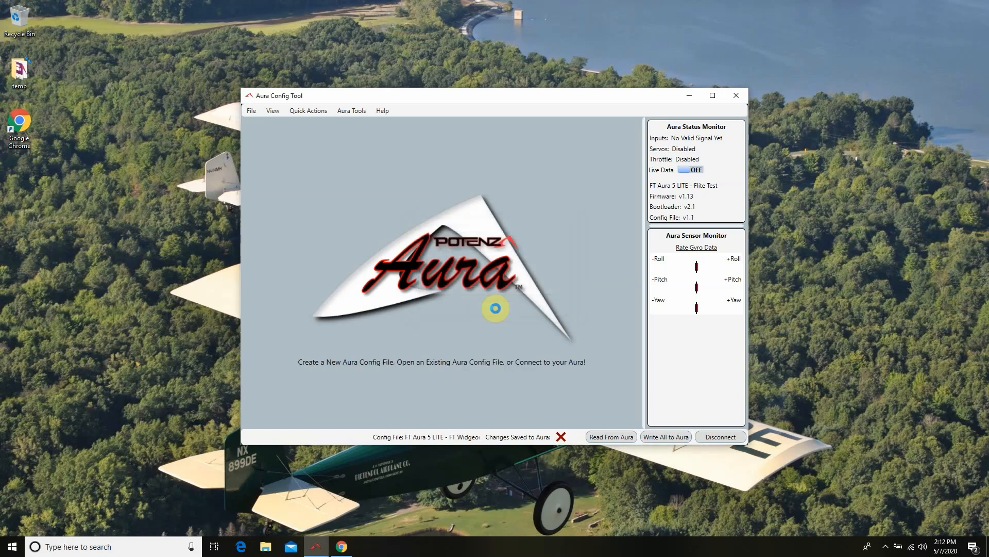
left_click(610, 436)
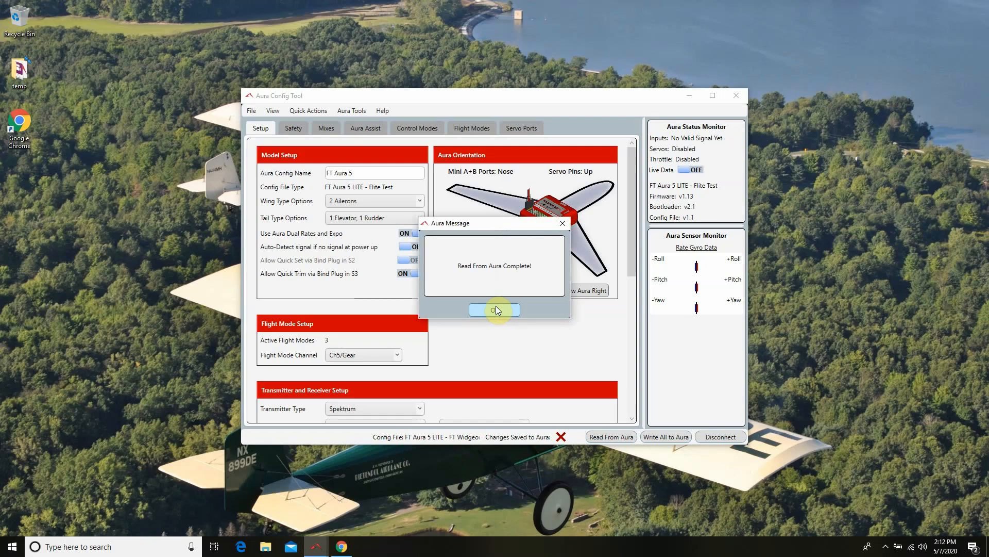
left_click(495, 309)
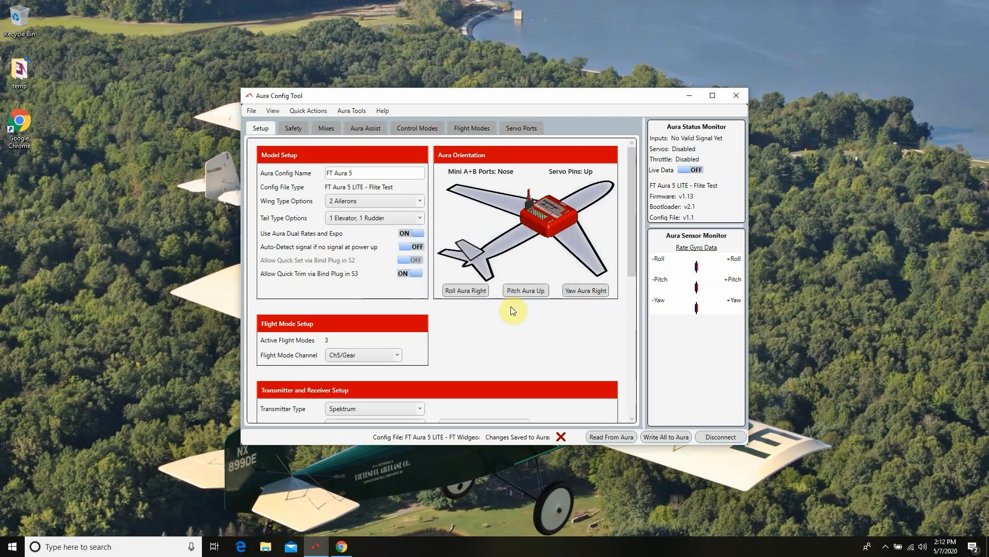